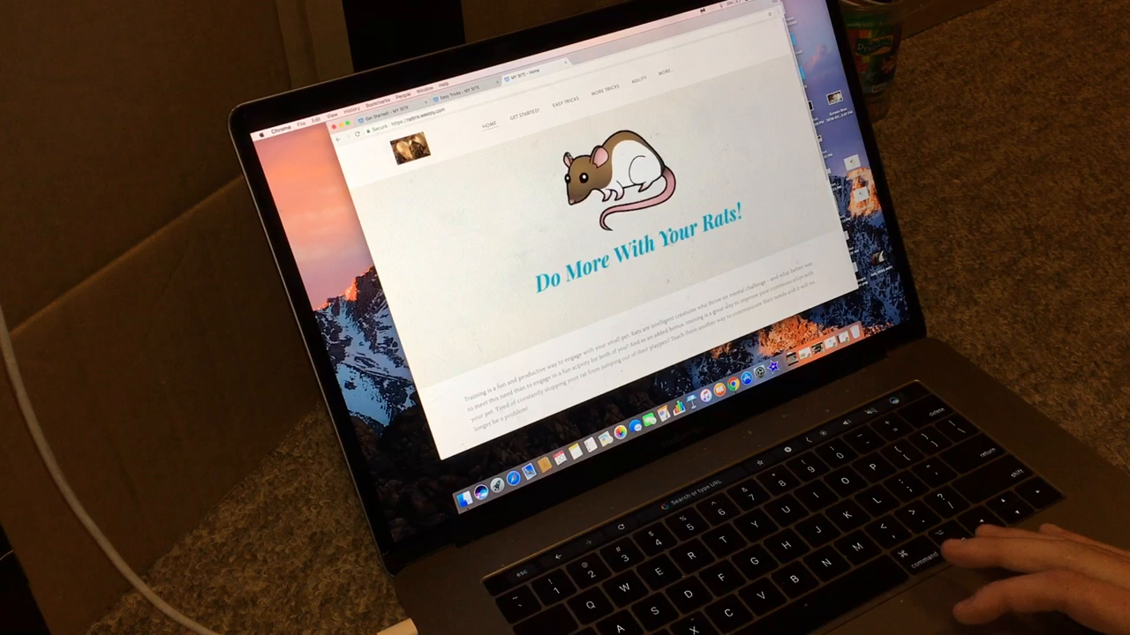
Step: Scroll the home page down to the intro paragraph and the three embedded rat training videos
{"action": "left_click", "coordinate": [563, 95]}
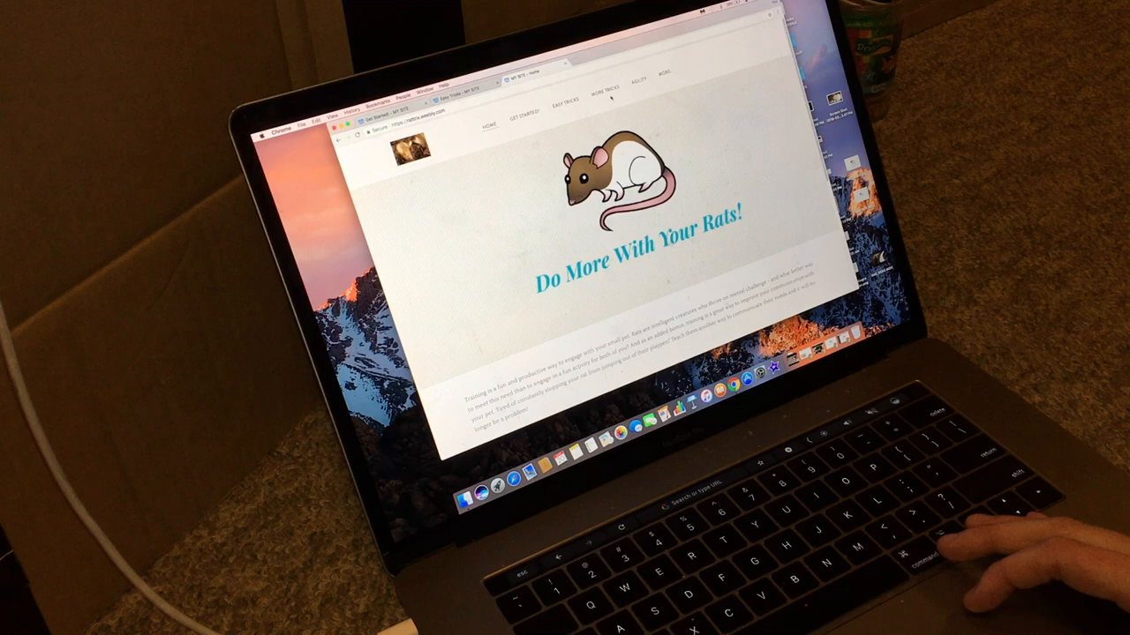
{"action": "scroll", "scroll_direction": "down", "scroll_amount": 3}
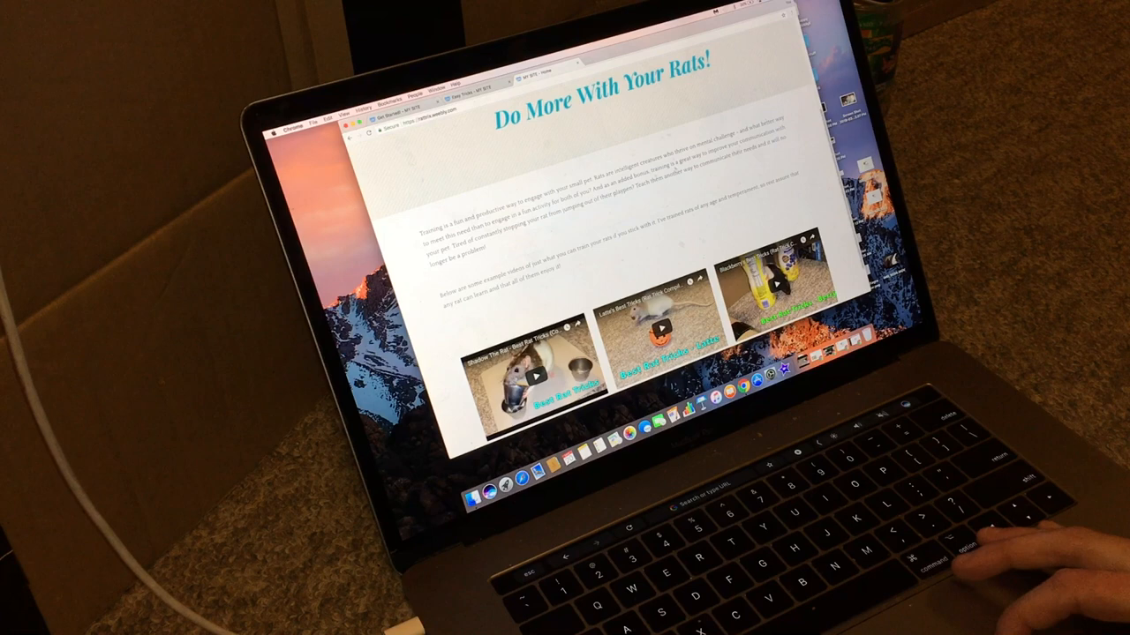
{"action": "scroll", "scroll_direction": "down", "scroll_amount": 3}
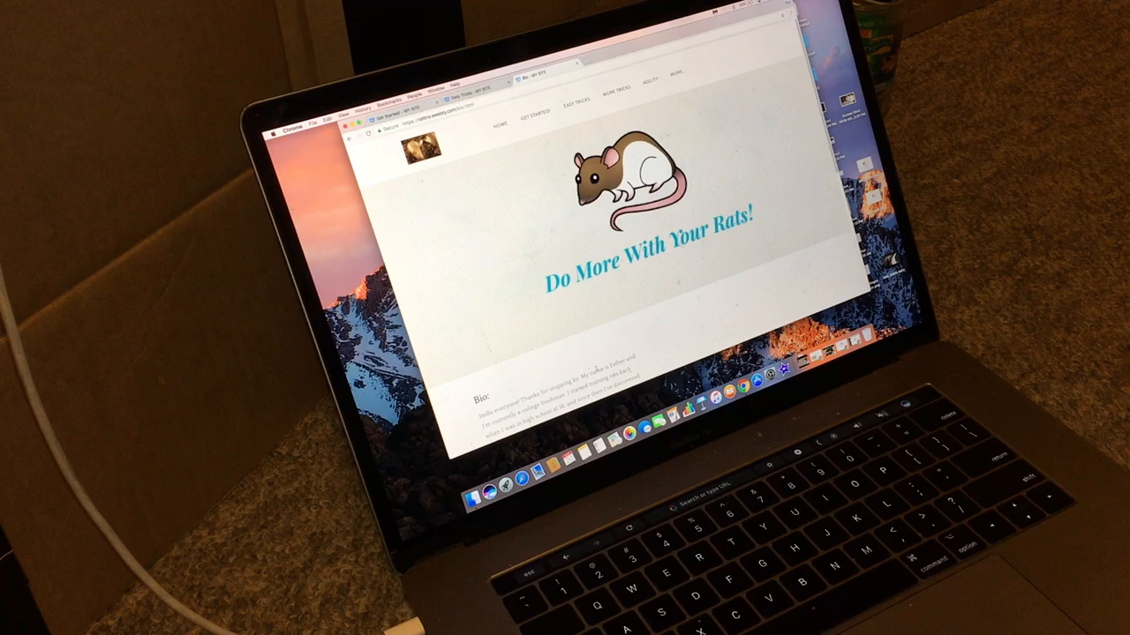
Step: Scroll down the Bio page about the trainer and her rats
{"action": "scroll", "scroll_direction": "down", "scroll_amount": 3}
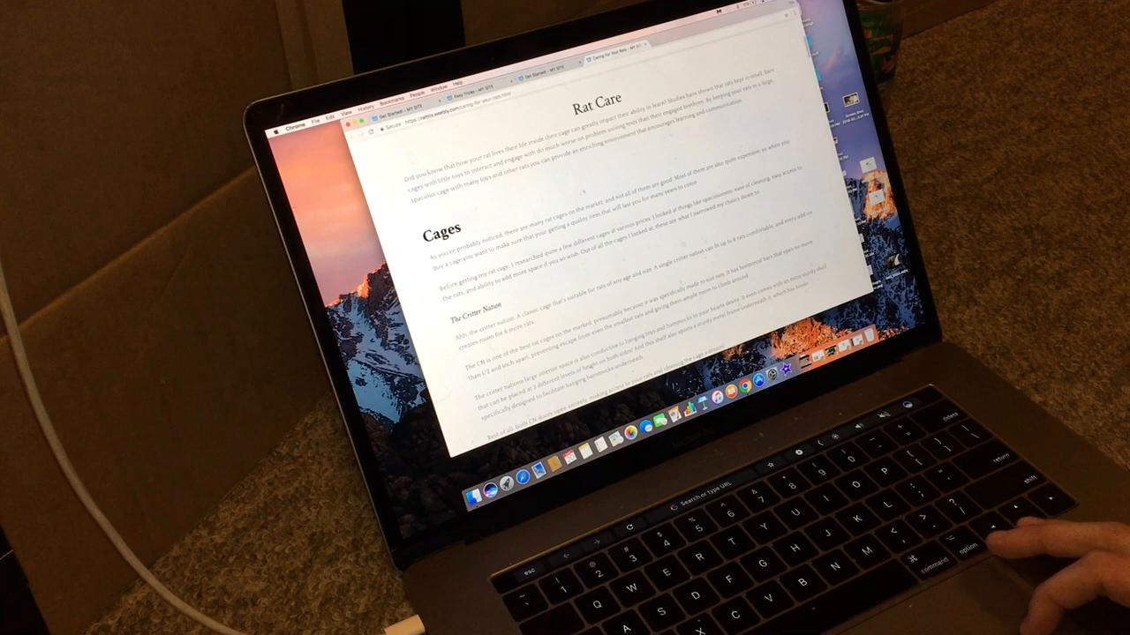
Step: Scroll down the Rat Care page through the Cages advice to the Critter Nation paragraphs
{"action": "scroll", "scroll_direction": "down", "scroll_amount": 3}
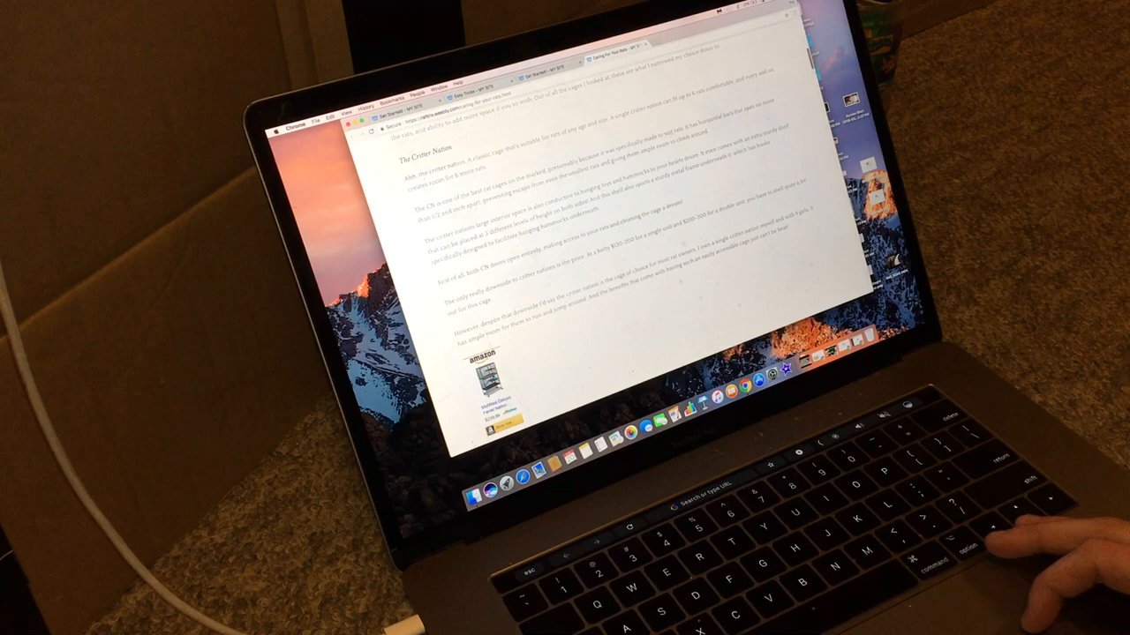
Step: Scroll further down Rat Care to the recommended toys with Amazon product links
{"action": "scroll", "scroll_direction": "down", "scroll_amount": 3}
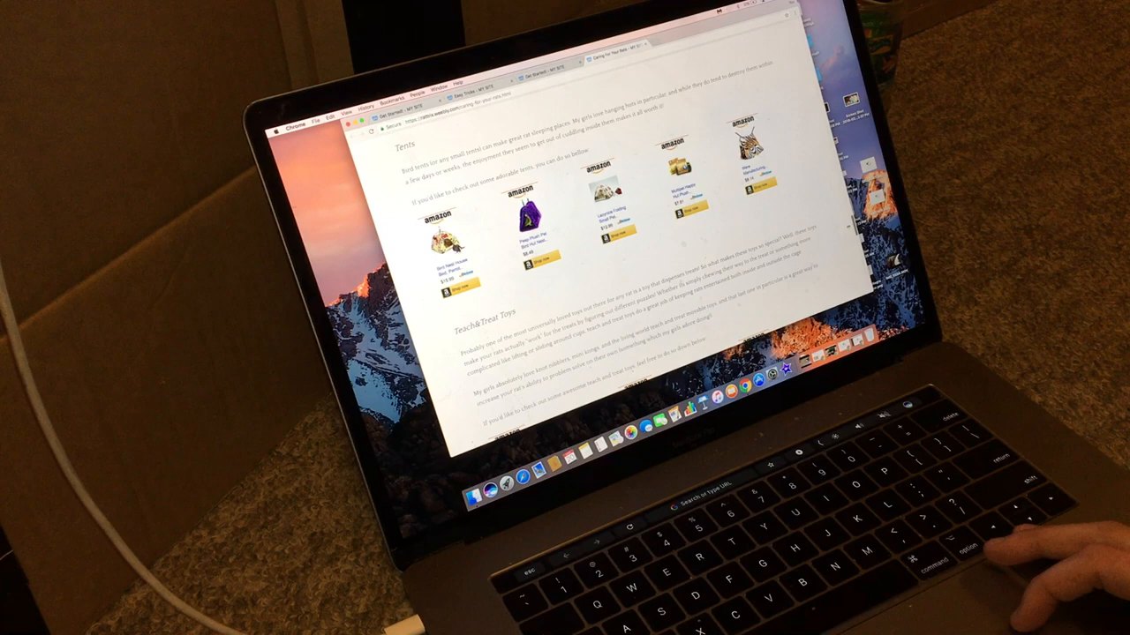
{"action": "scroll", "scroll_direction": "down", "scroll_amount": 3}
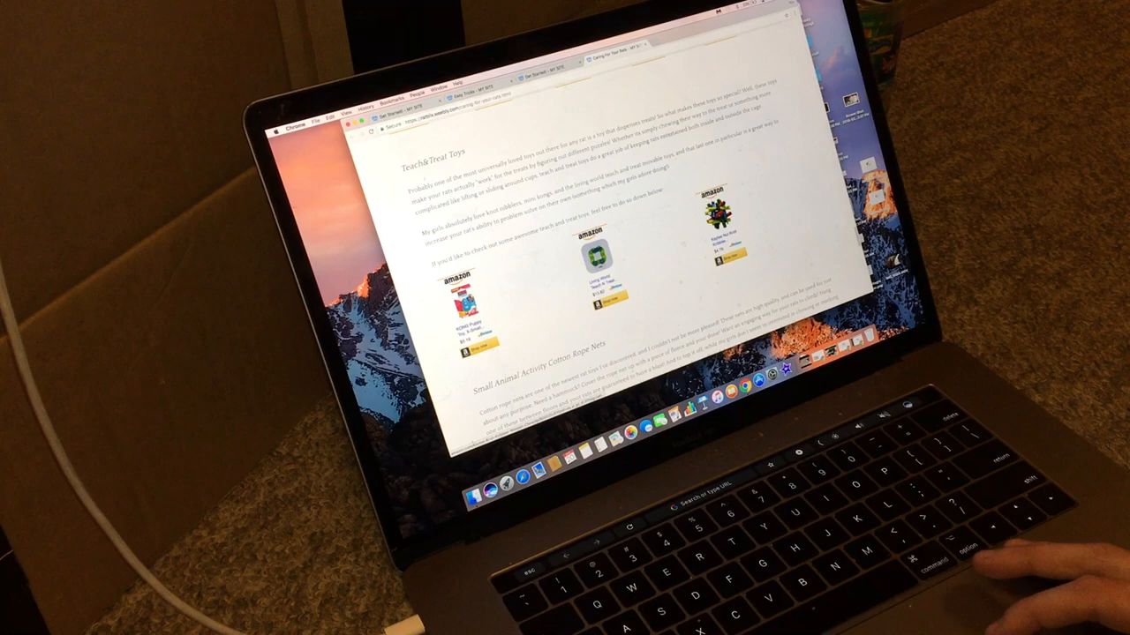
{"action": "scroll", "scroll_direction": "down", "scroll_amount": 3}
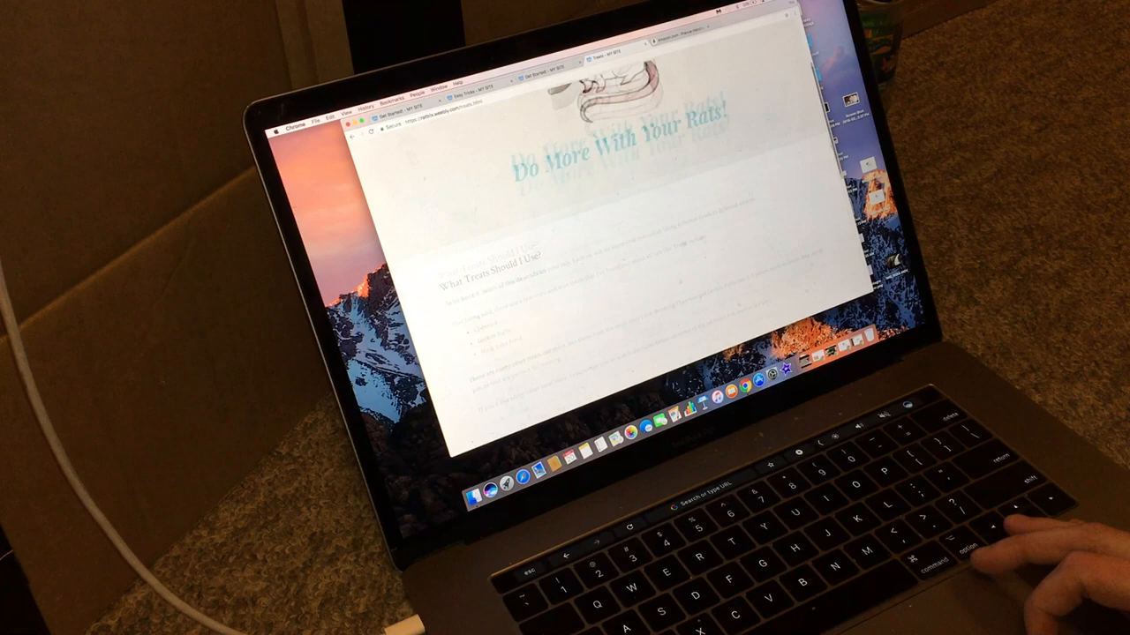
Step: Read through 'What Treats Should I Use?' and move on to the More Tricks page
{"action": "scroll", "scroll_direction": "down", "scroll_amount": 3}
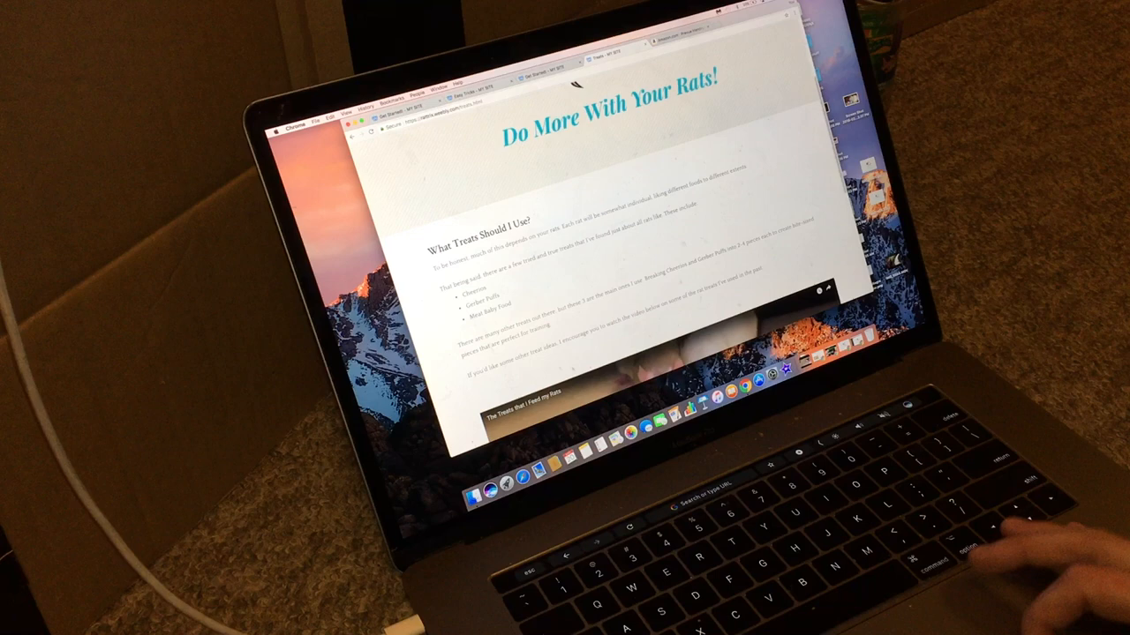
{"action": "scroll", "scroll_direction": "down", "scroll_amount": 3}
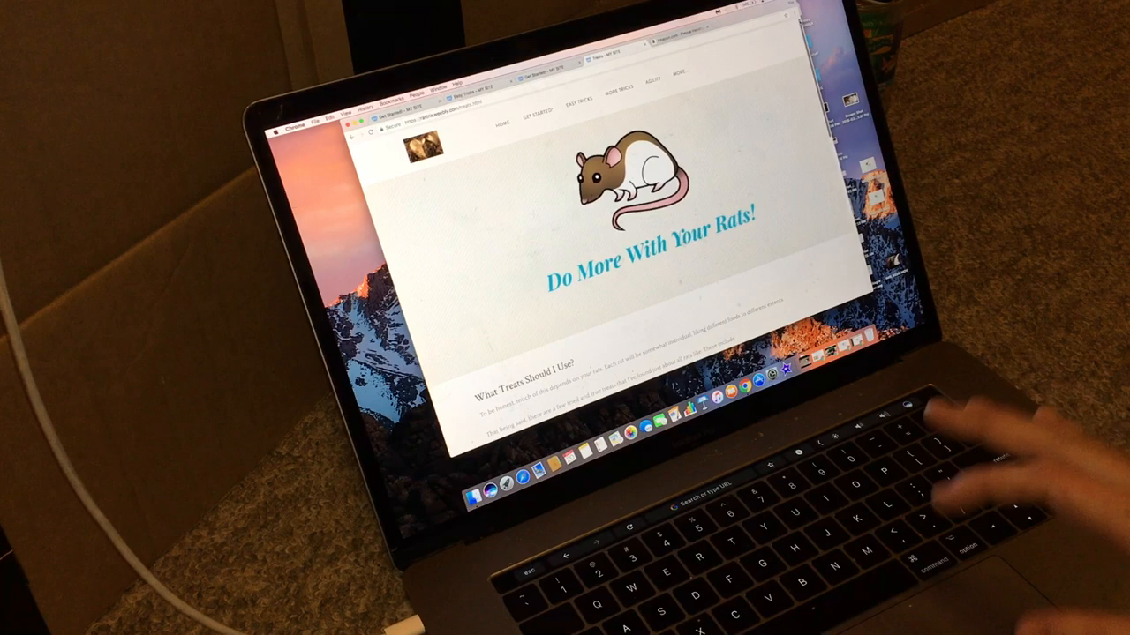
{"action": "left_click", "coordinate": [538, 113]}
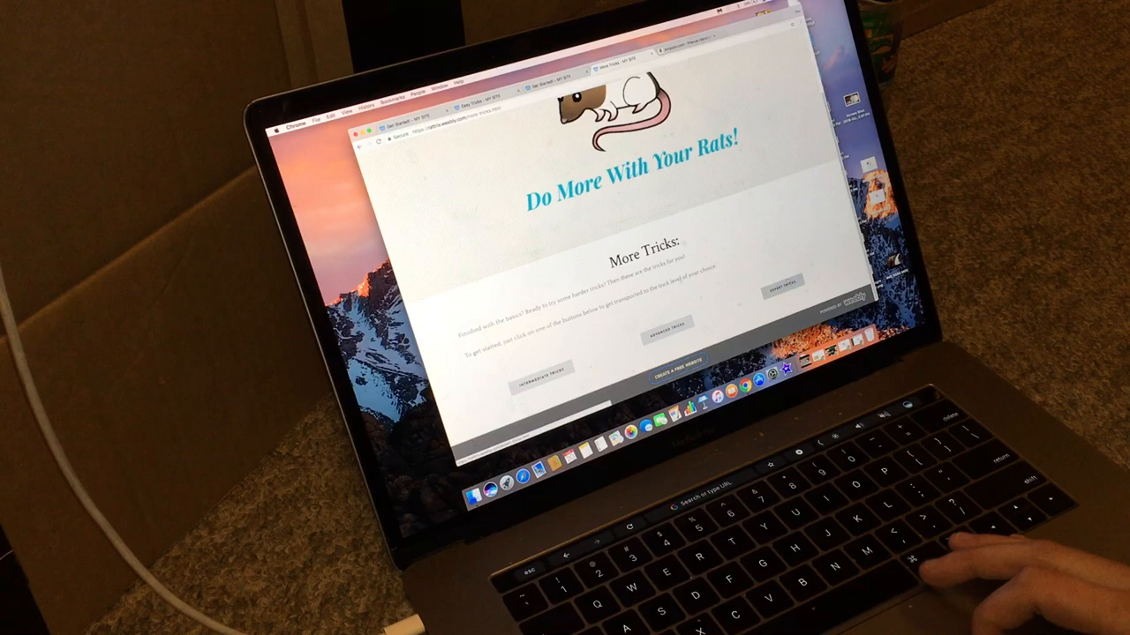
Step: Go into the Intermediate Tricks list and scroll through its trick buttons
{"action": "left_click", "coordinate": [542, 366]}
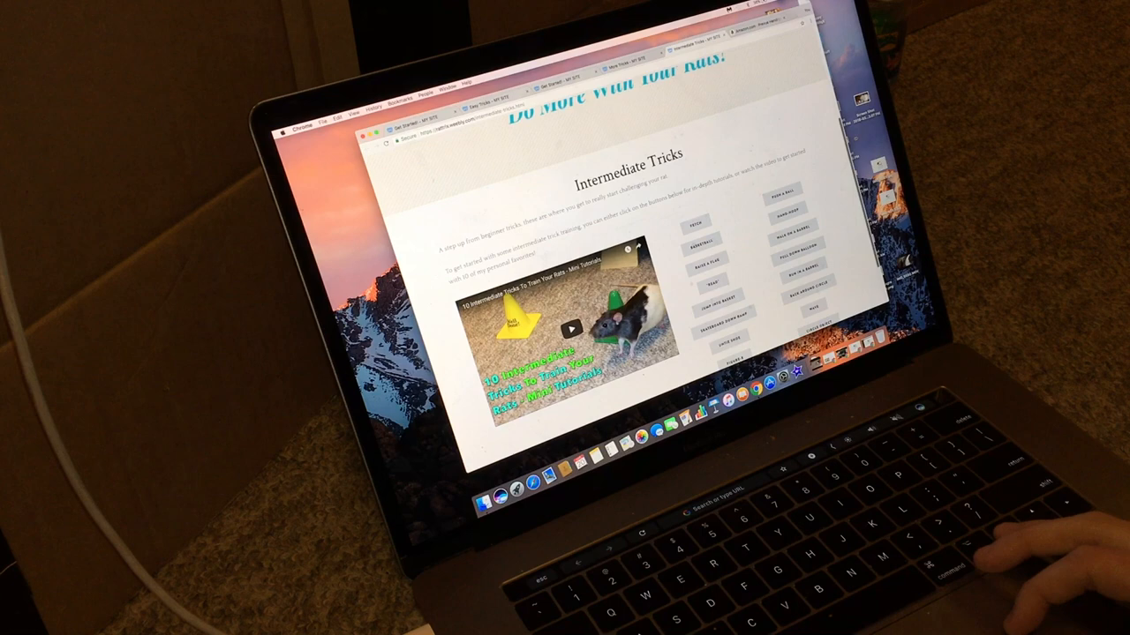
{"action": "scroll", "scroll_direction": "down", "scroll_amount": 3}
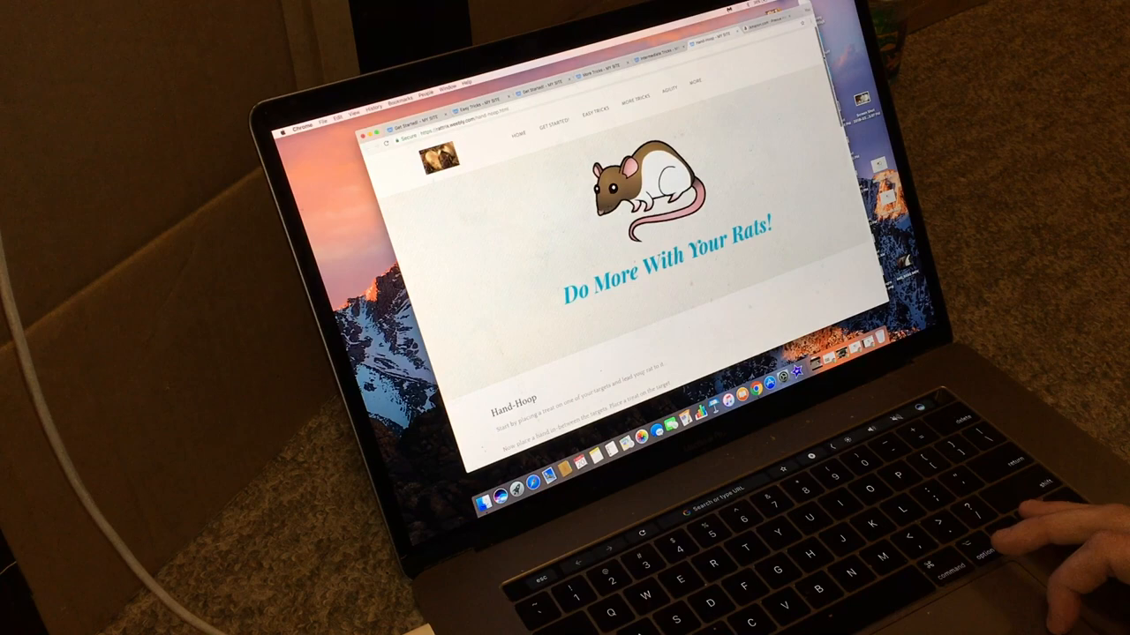
Step: Read the Treasure Chest Chain trick's props list and training steps, returning to the top between passes
{"action": "scroll", "scroll_direction": "down", "scroll_amount": 3}
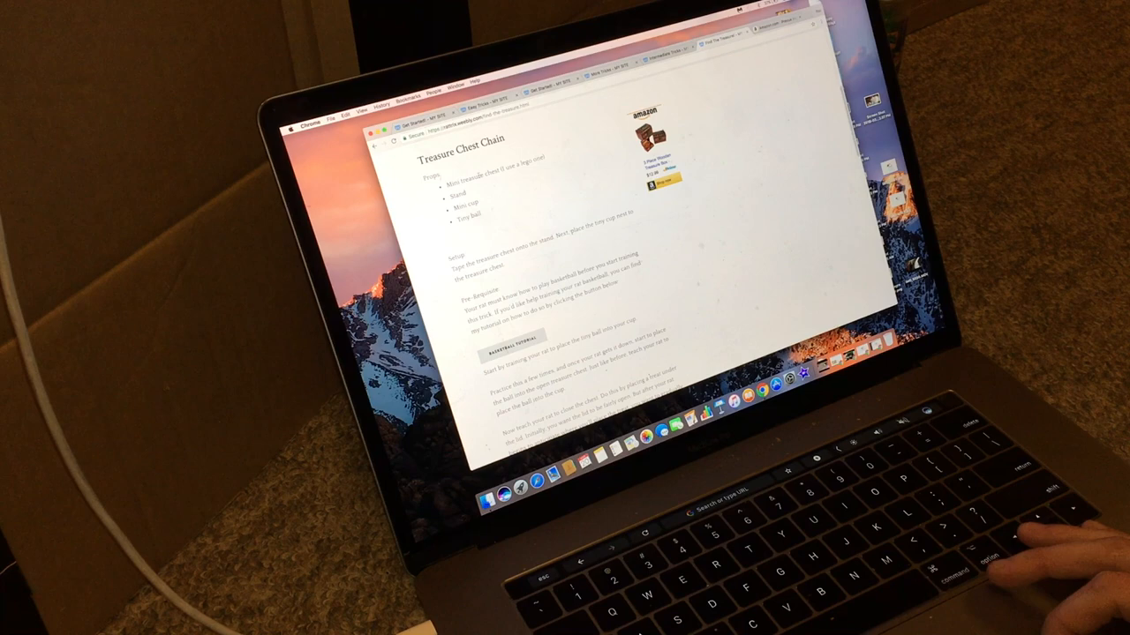
{"action": "scroll", "scroll_direction": "up", "scroll_amount": 3}
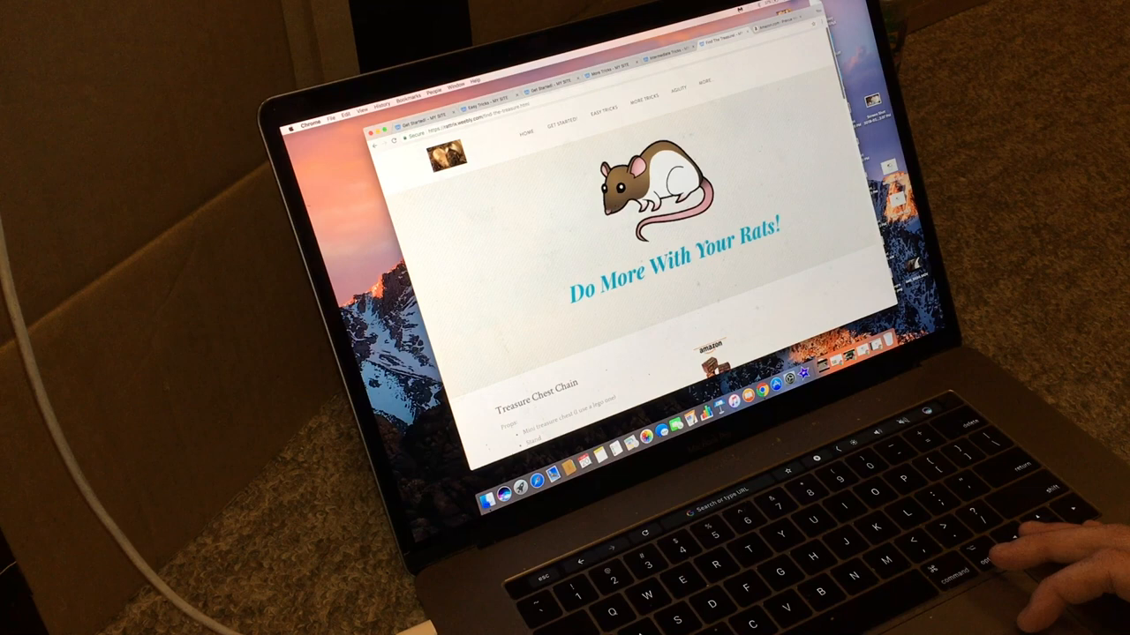
{"action": "scroll", "scroll_direction": "down", "scroll_amount": 3}
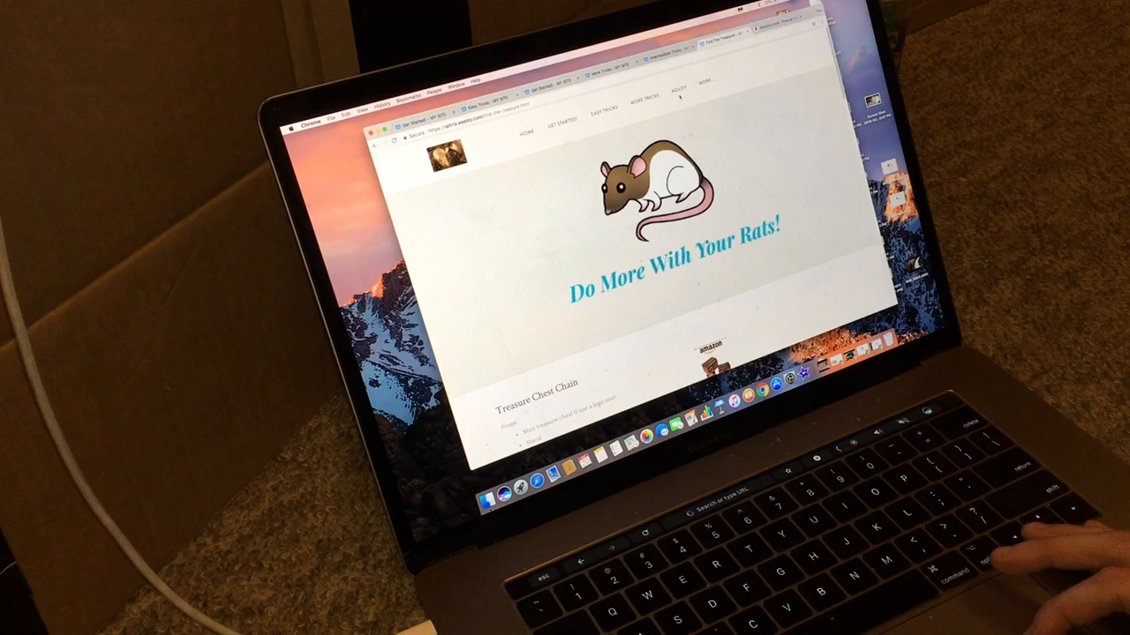
Step: From the DIY Props menu, go to the agility obstacles how-to page and scroll into it
{"action": "left_click", "coordinate": [646, 97]}
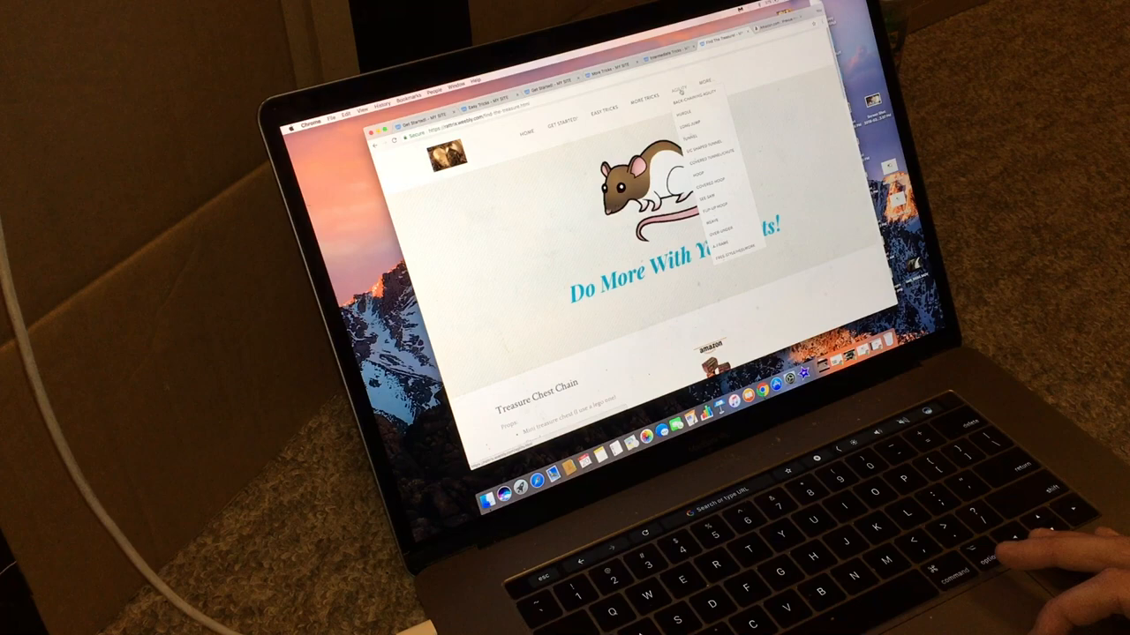
{"action": "left_click", "coordinate": [719, 97]}
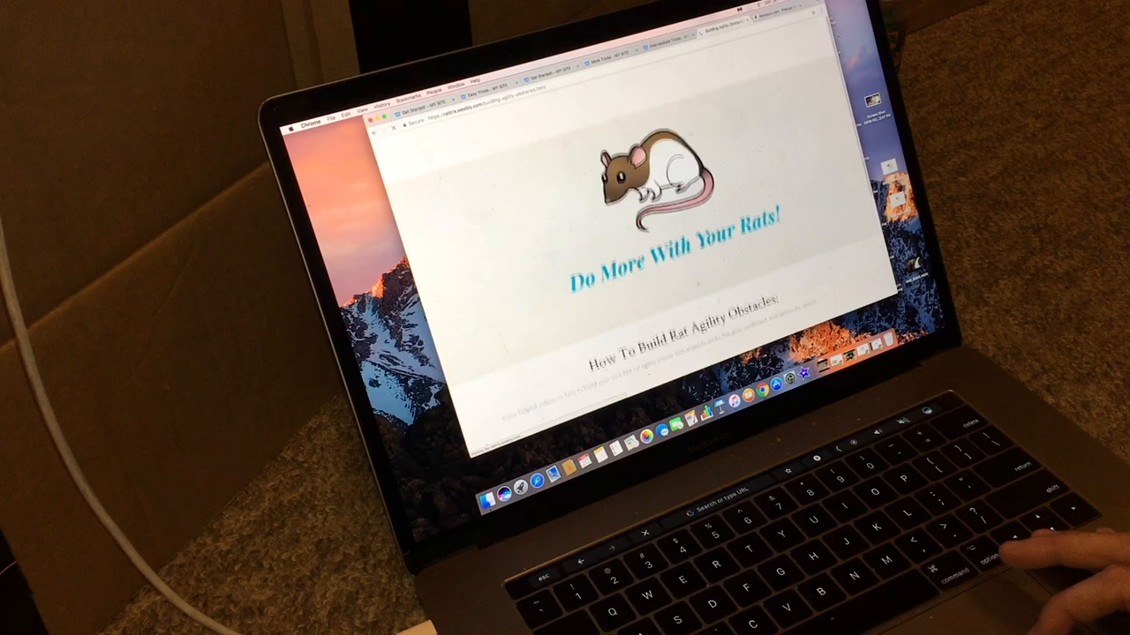
{"action": "scroll", "scroll_direction": "down", "scroll_amount": 3}
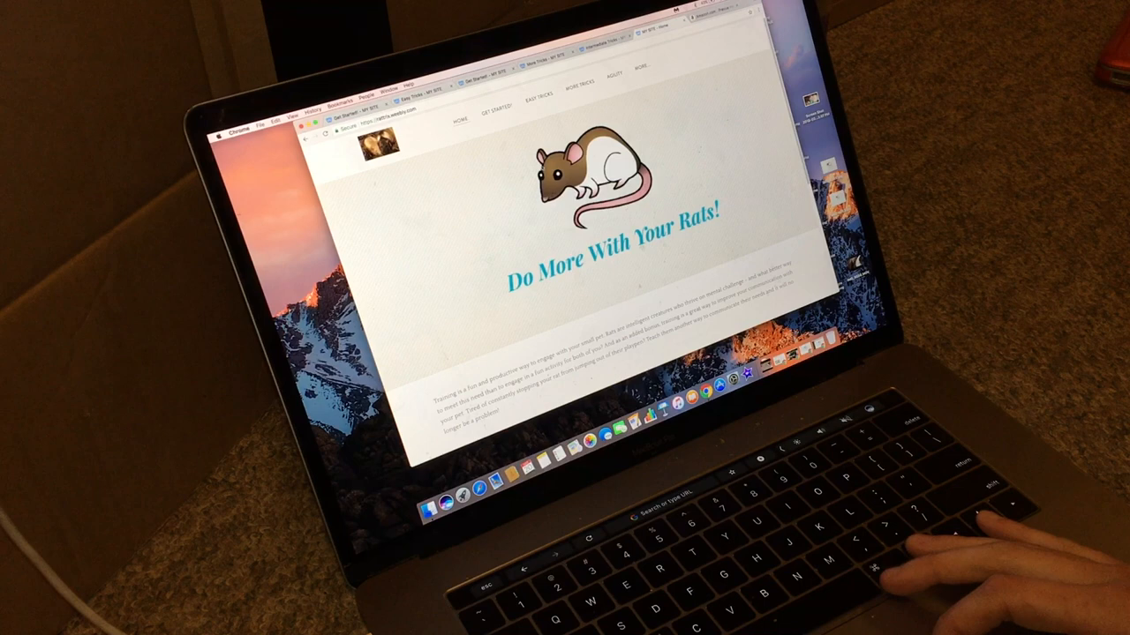
Step: Show a navigation section's dropdown list of sub-pages over the home page banner
{"action": "left_click", "coordinate": [494, 109]}
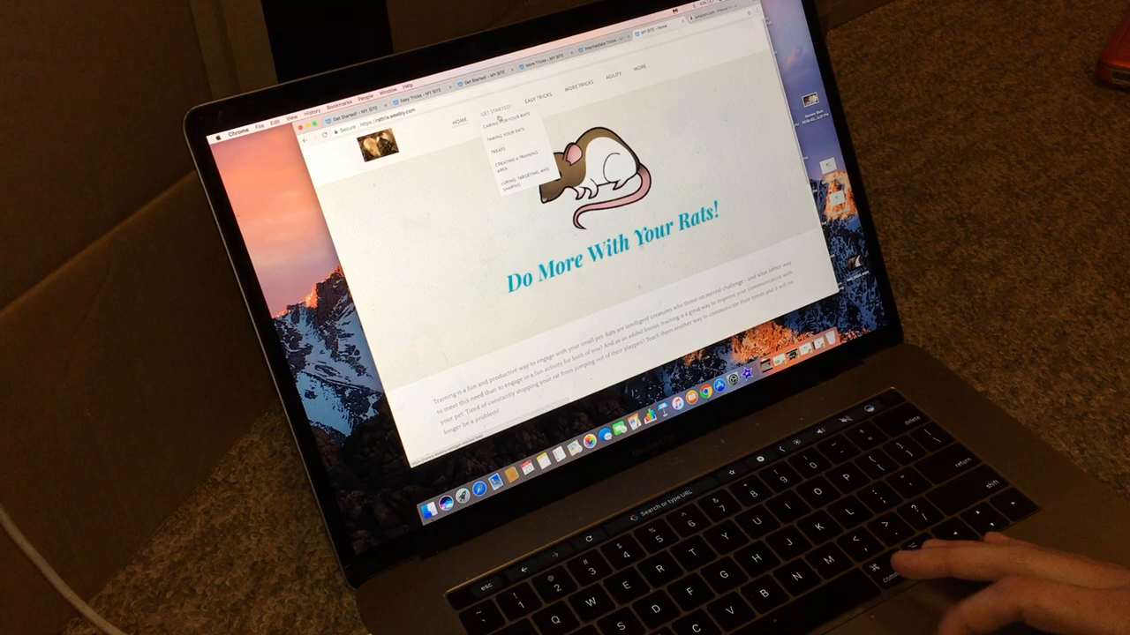